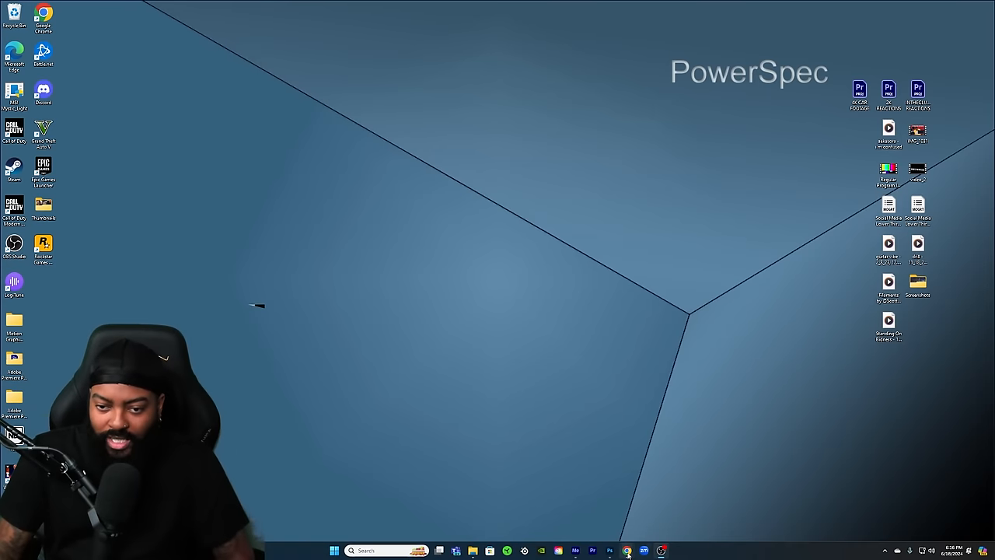
Step: Switch to the browser tab with the Uncle Howdy post and scroll down through its replies
{"action": "left_click", "coordinate": [627, 550]}
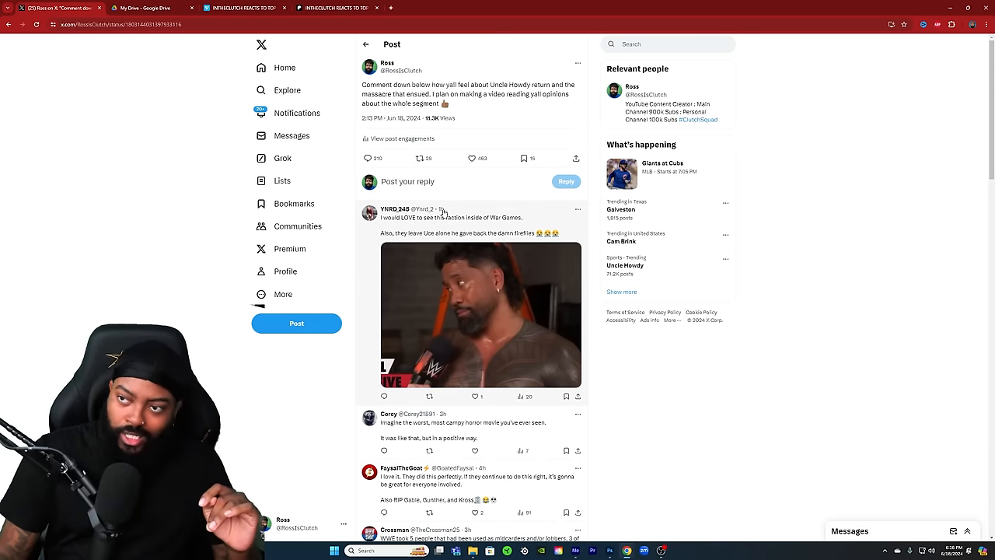
{"action": "scroll", "scroll_direction": "down", "scroll_amount": 3}
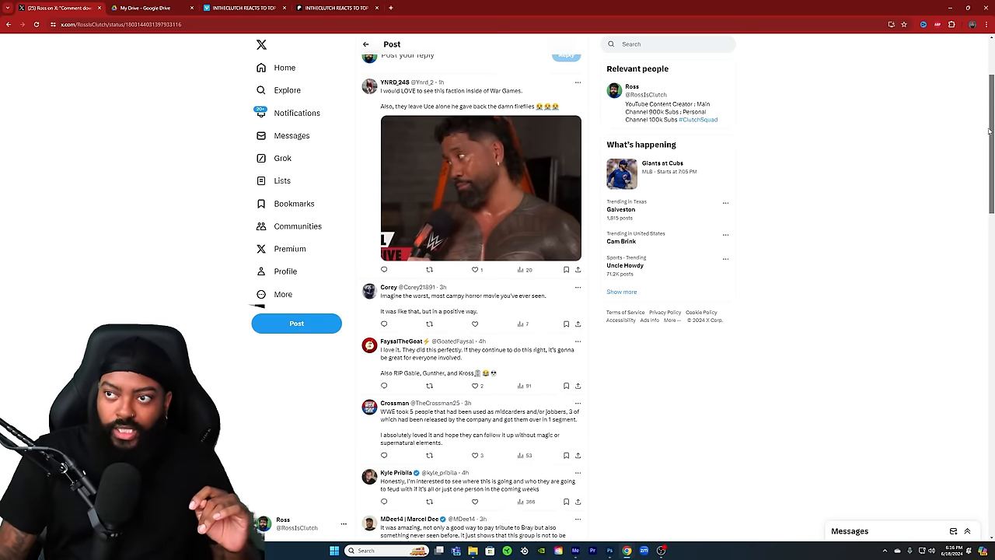
{"action": "scroll", "scroll_direction": "down", "scroll_amount": 3}
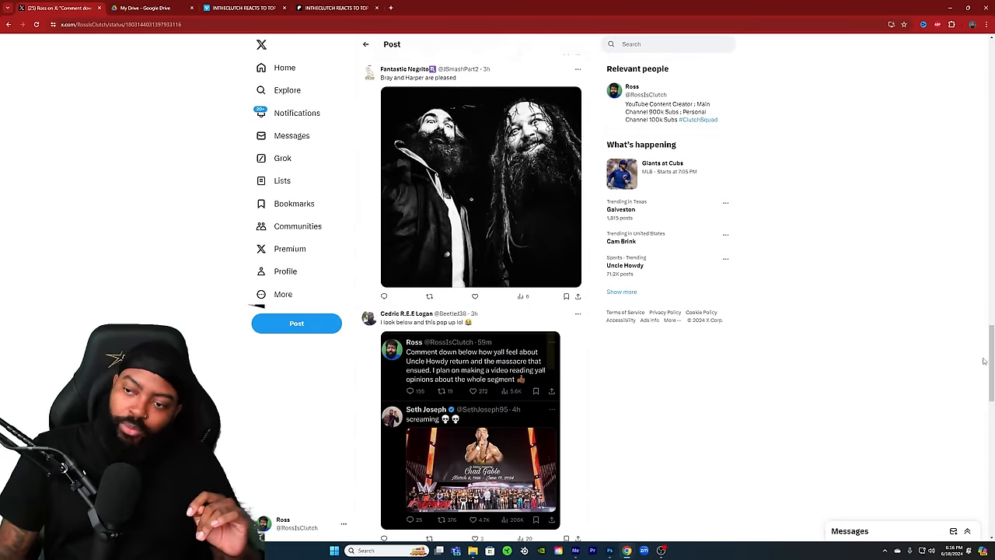
{"action": "scroll", "scroll_direction": "down", "scroll_amount": 3}
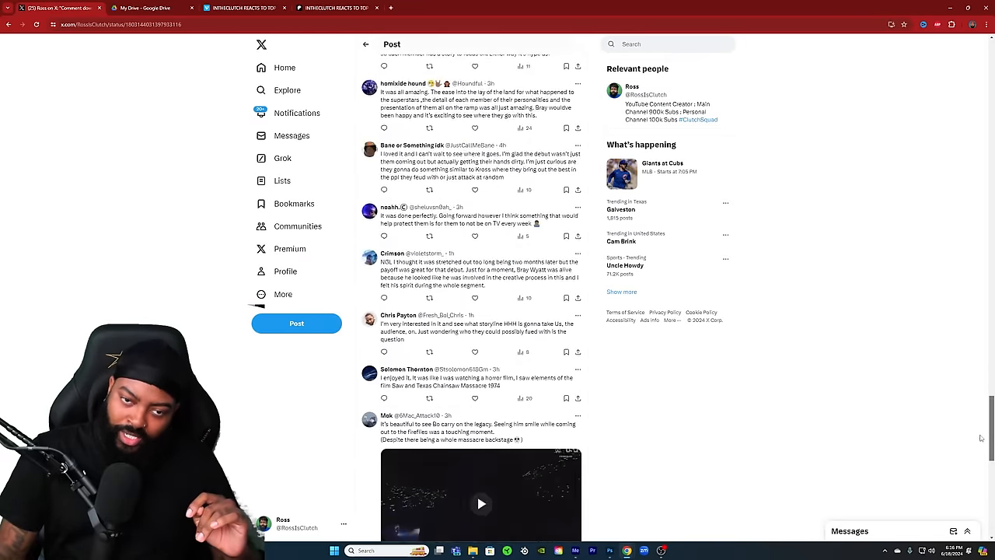
{"action": "scroll", "scroll_direction": "down", "scroll_amount": 3}
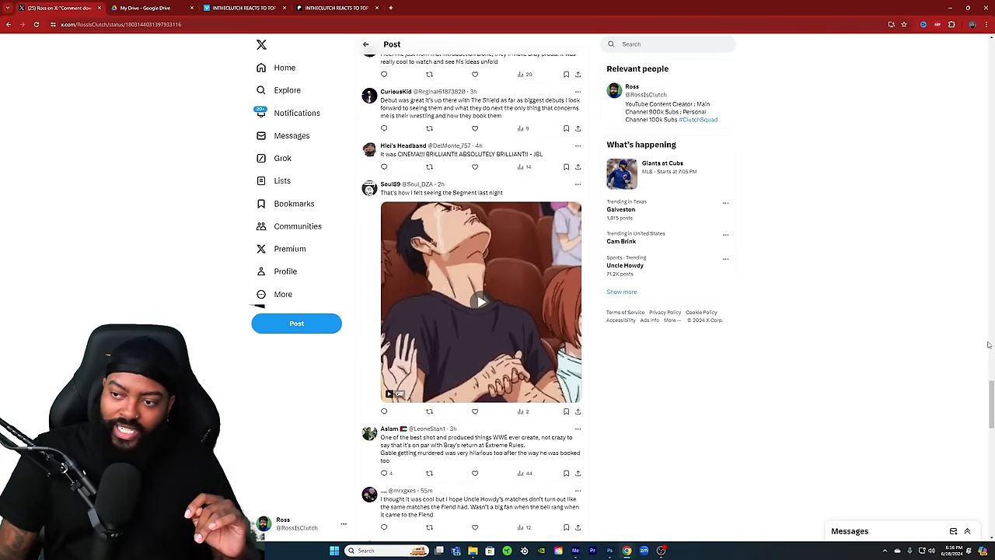
{"action": "scroll", "scroll_direction": "down", "scroll_amount": 3}
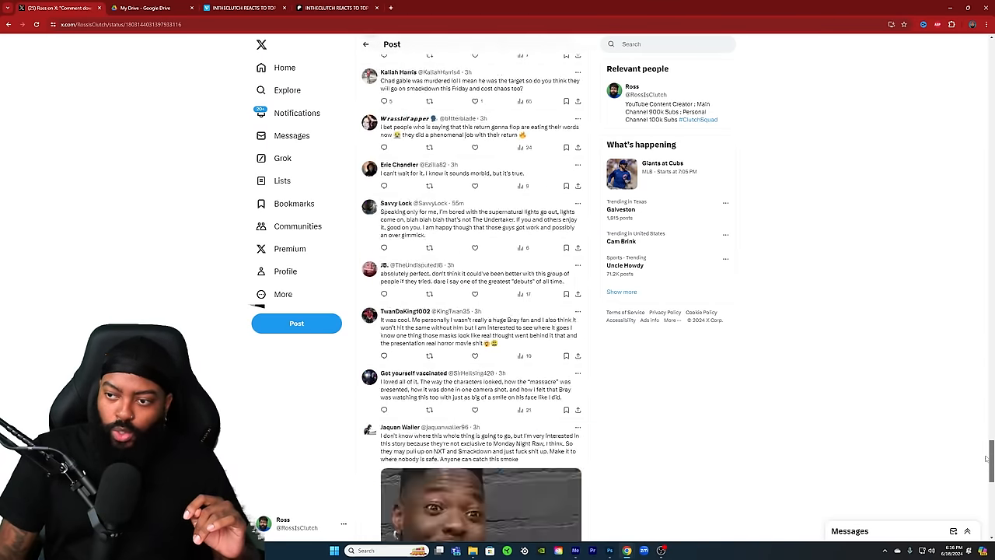
{"action": "scroll", "scroll_direction": "down", "scroll_amount": 3}
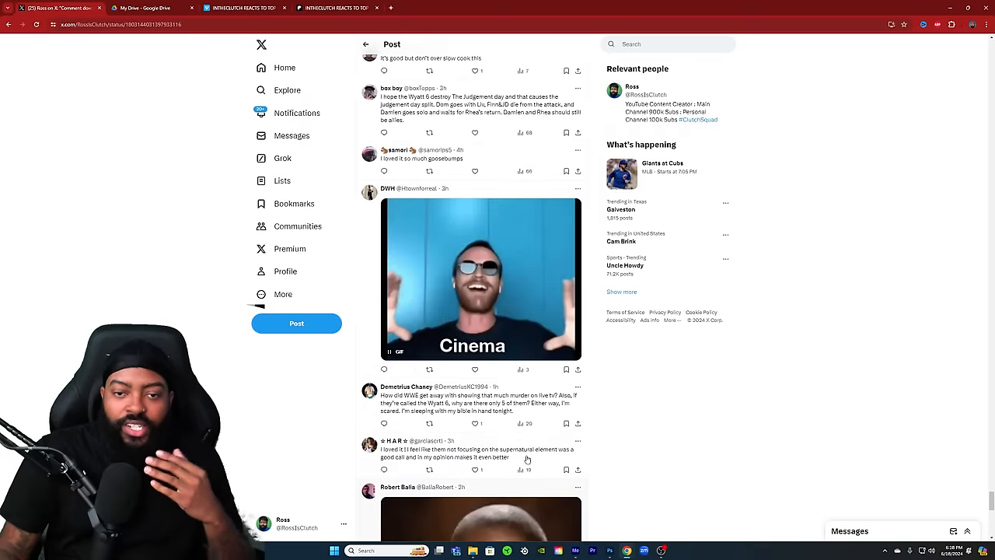
{"action": "scroll", "scroll_direction": "down", "scroll_amount": 3}
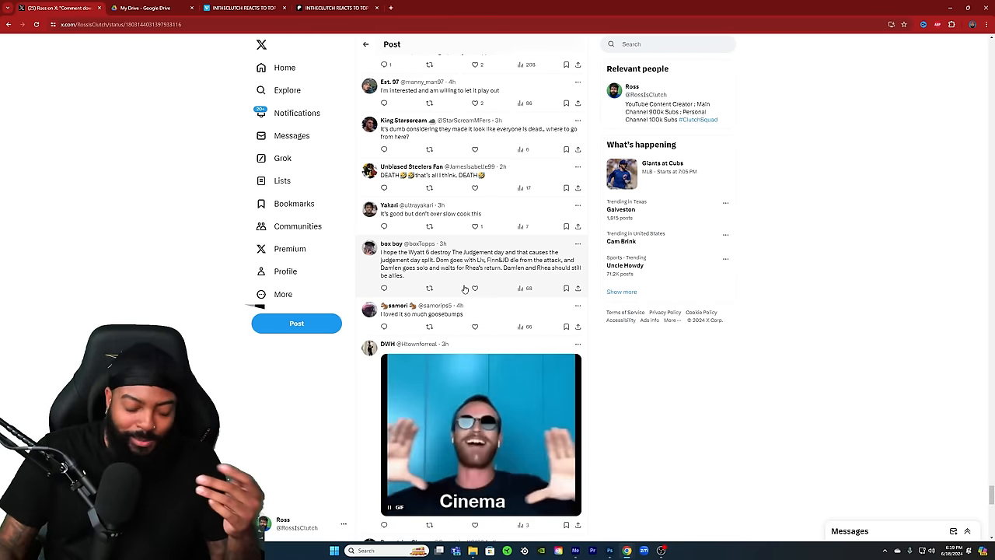
{"action": "scroll", "scroll_direction": "down", "scroll_amount": 3}
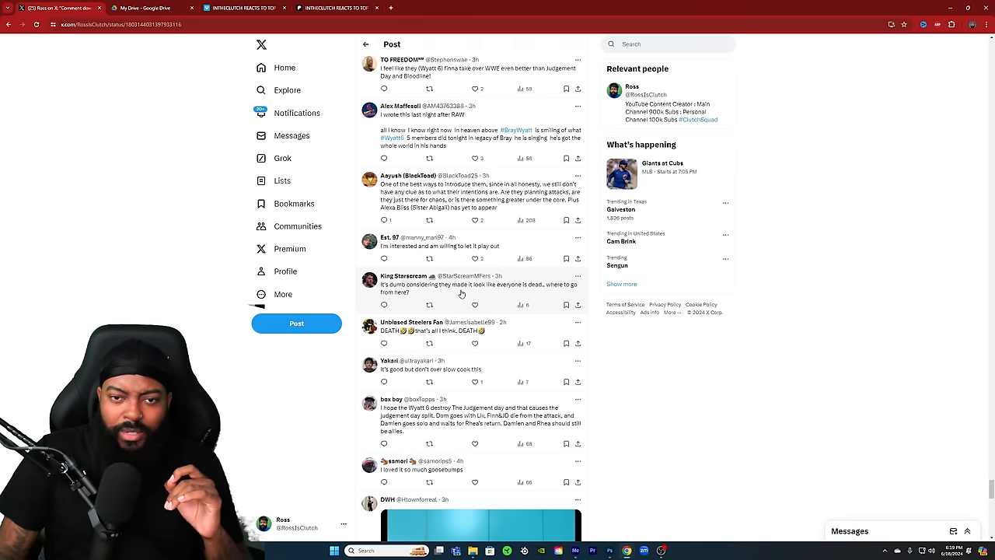
{"action": "mouse_move", "coordinate": [552, 288]}
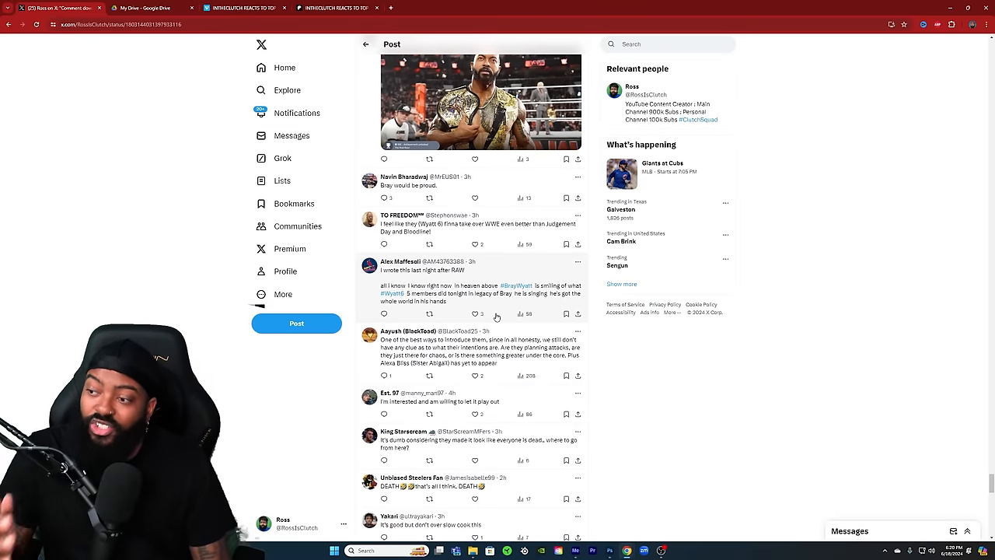
Step: Open the reply's photo of the wrestler holding a championship belt in the media viewer
{"action": "scroll", "scroll_direction": "down", "scroll_amount": 3}
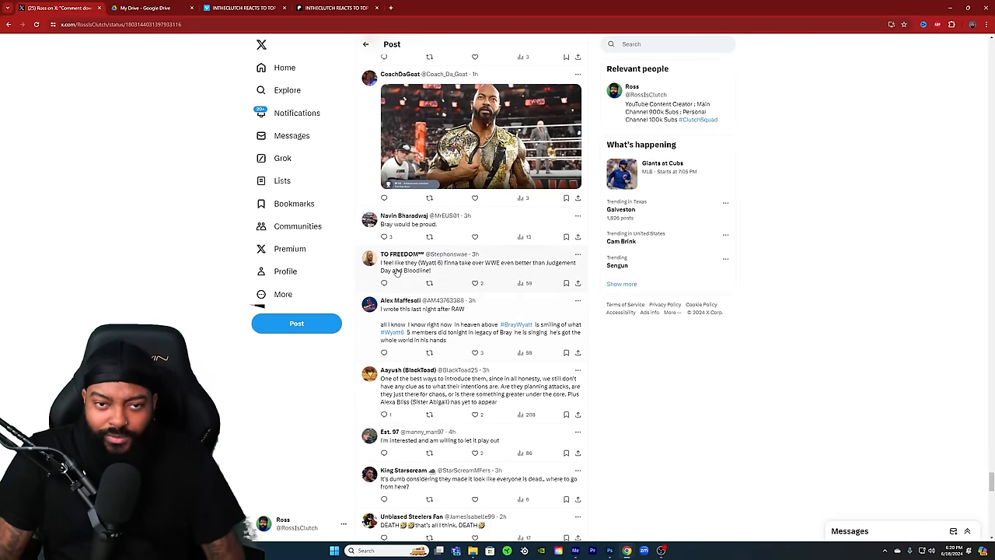
{"action": "mouse_move", "coordinate": [457, 276]}
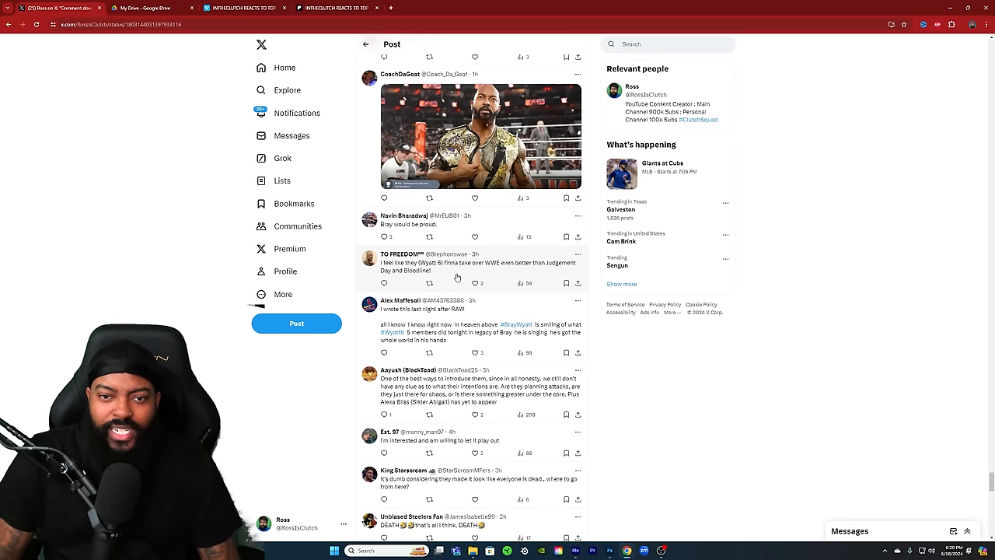
{"action": "mouse_move", "coordinate": [514, 274]}
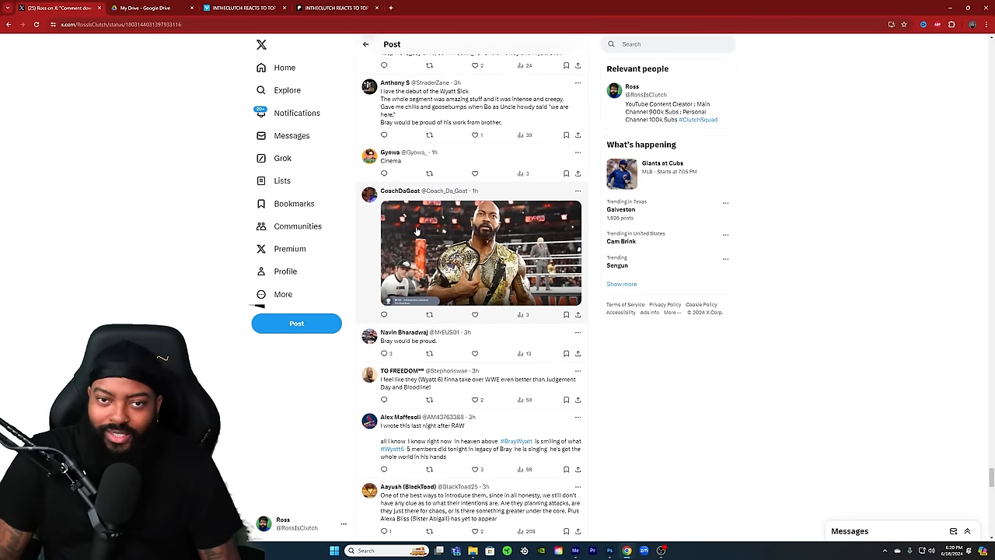
{"action": "left_click", "coordinate": [481, 252]}
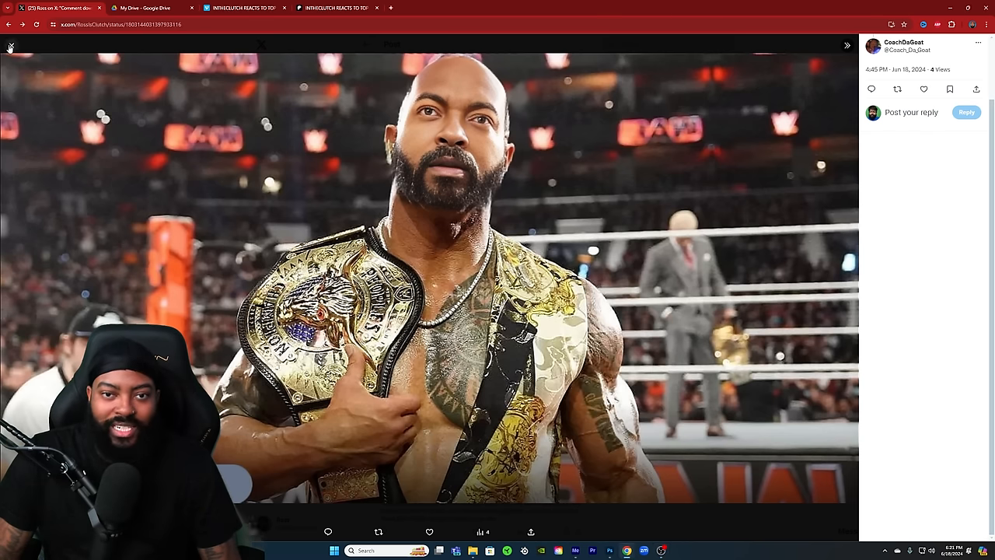
Step: Close the full-size photo and scroll on through the reply thread
{"action": "left_click", "coordinate": [9, 43]}
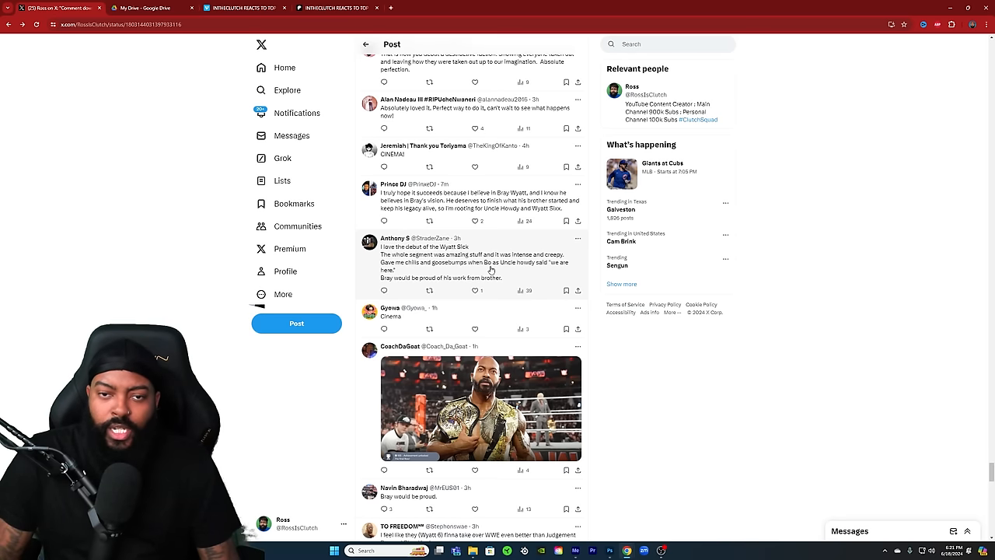
{"action": "mouse_move", "coordinate": [544, 267]}
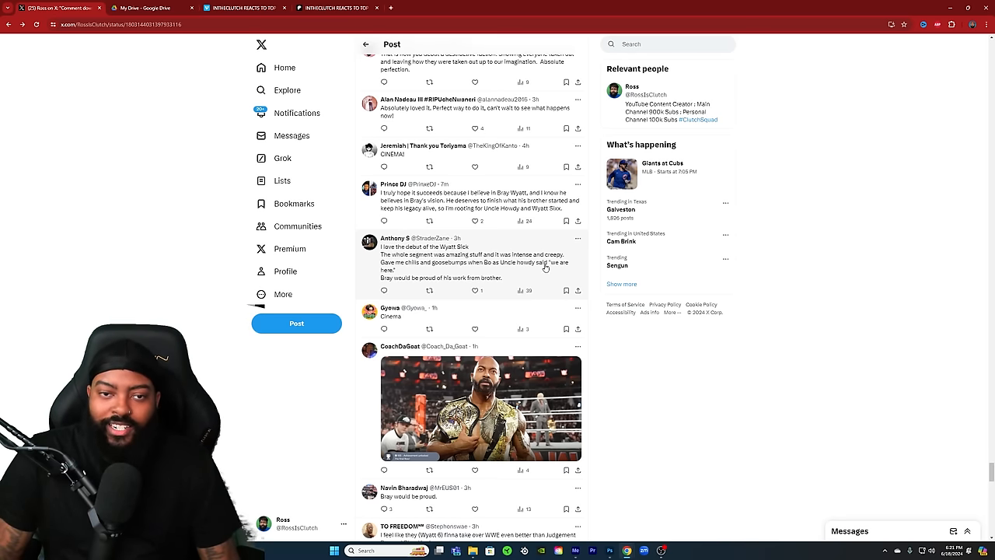
{"action": "mouse_move", "coordinate": [414, 289]}
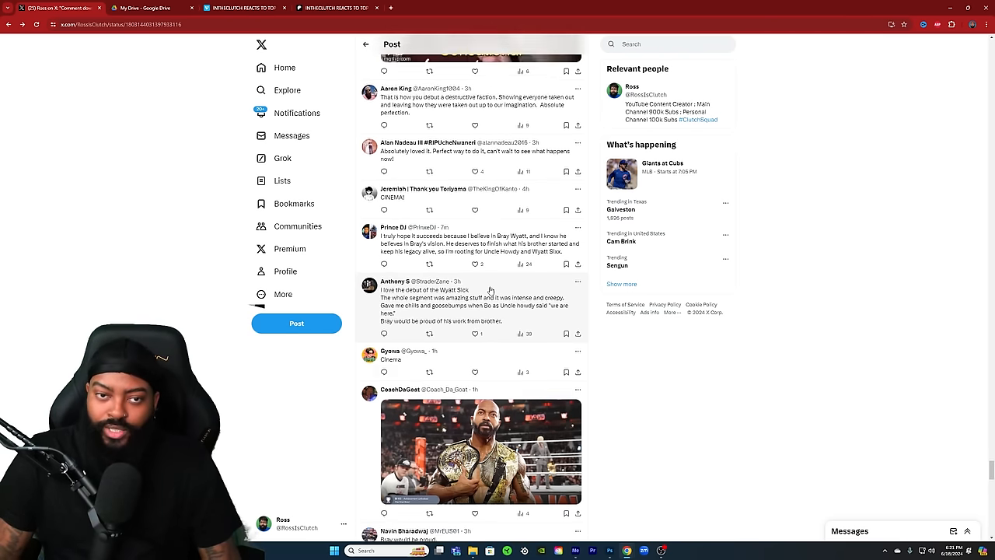
{"action": "scroll", "scroll_direction": "down", "scroll_amount": 3}
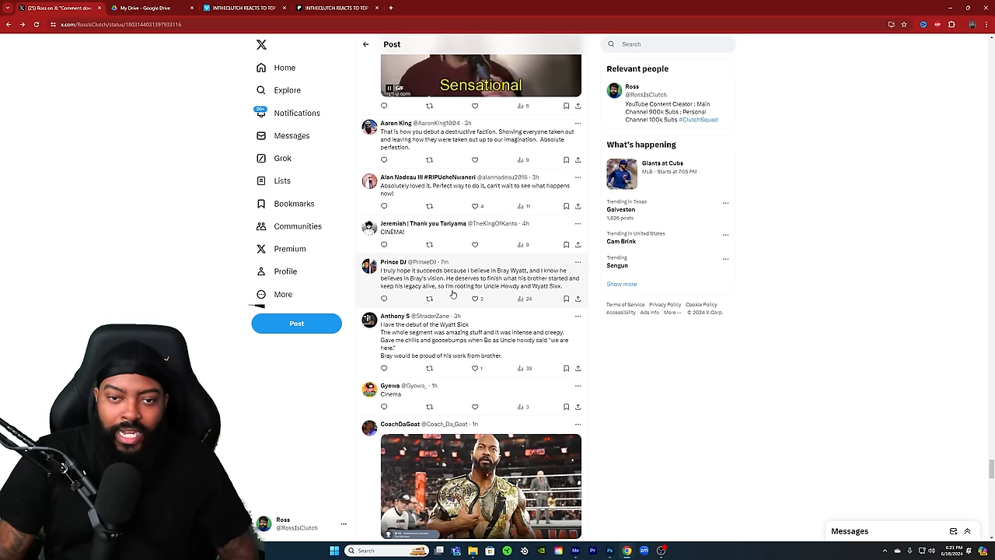
{"action": "scroll", "scroll_direction": "down", "scroll_amount": 3}
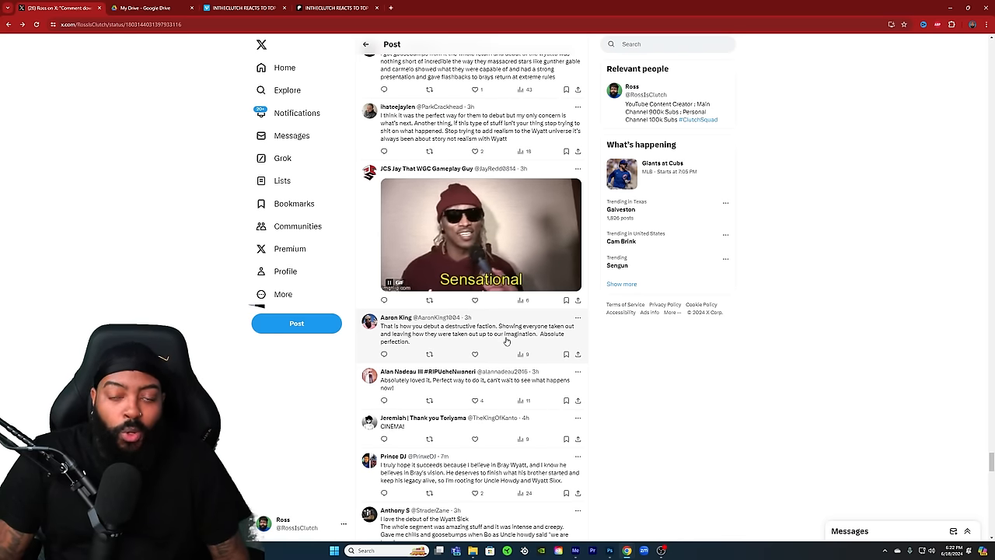
{"action": "scroll", "scroll_direction": "down", "scroll_amount": 3}
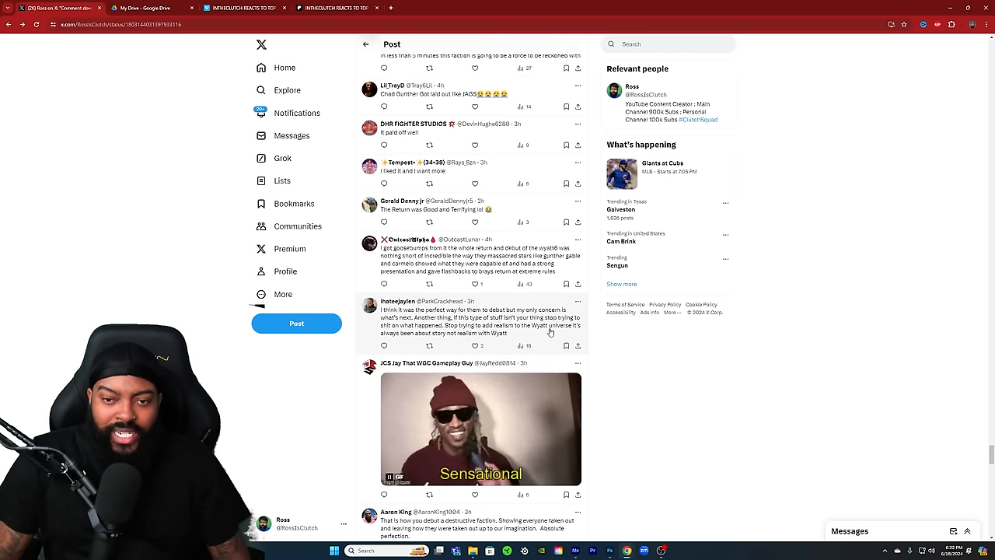
{"action": "mouse_move", "coordinate": [446, 339]}
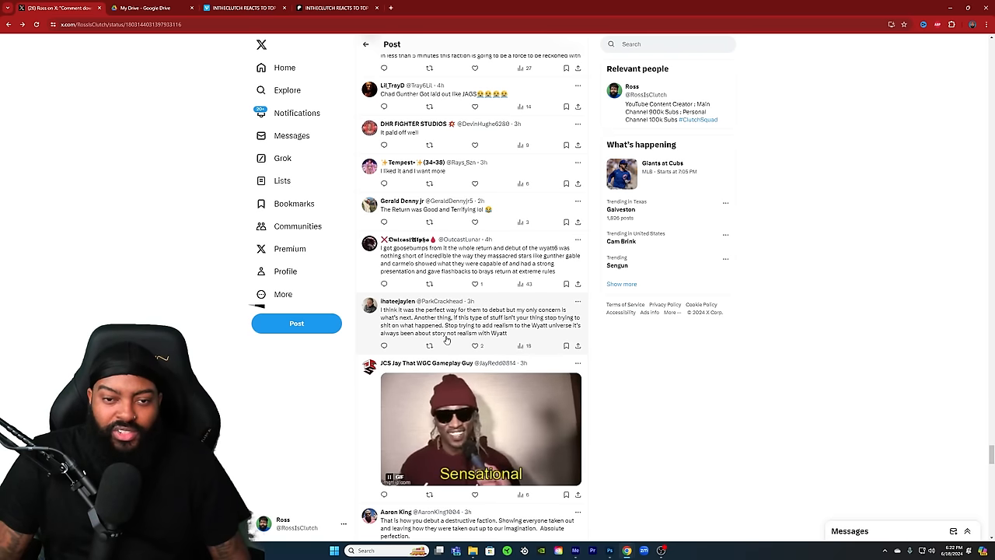
{"action": "scroll", "scroll_direction": "down", "scroll_amount": 3}
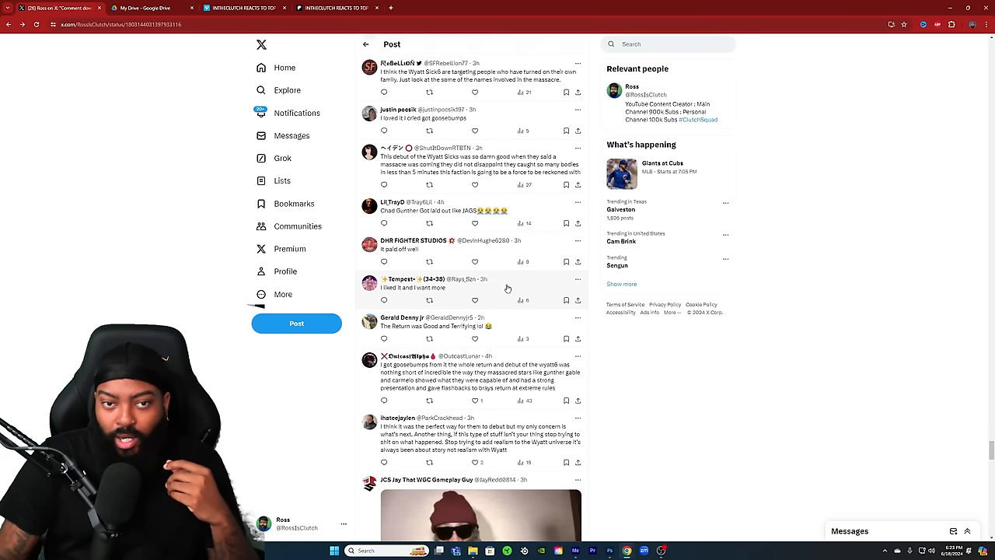
{"action": "scroll", "scroll_direction": "up", "scroll_amount": 3}
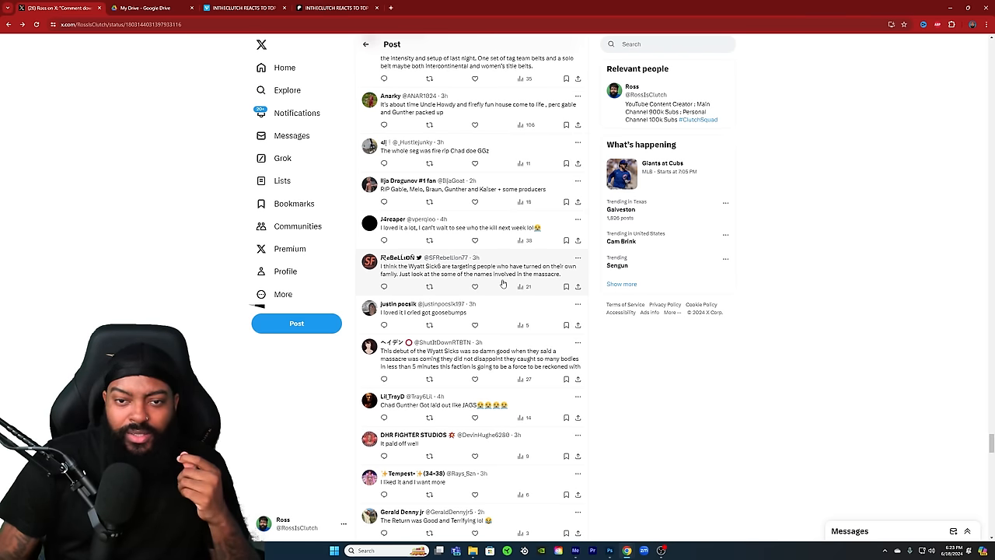
{"action": "scroll", "scroll_direction": "up", "scroll_amount": 3}
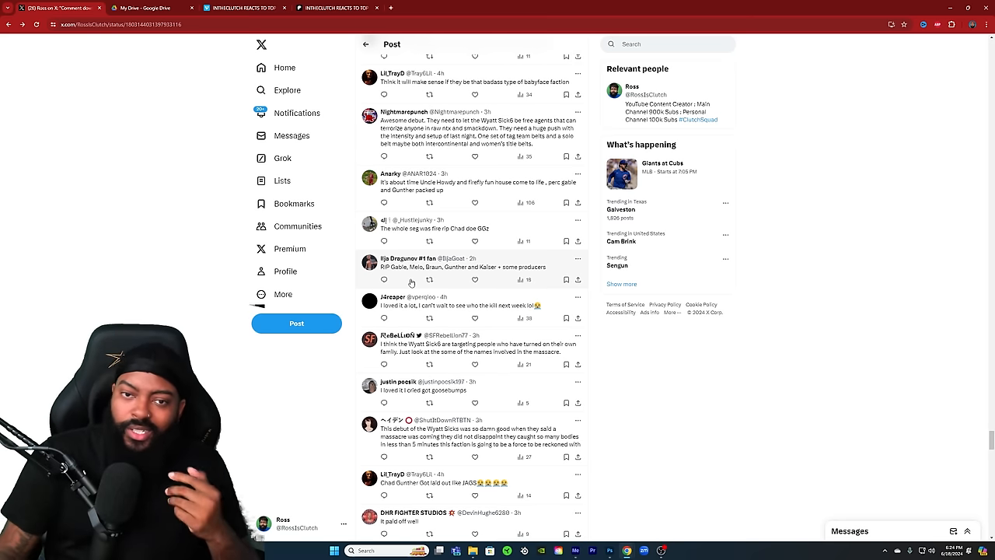
{"action": "scroll", "scroll_direction": "down", "scroll_amount": 3}
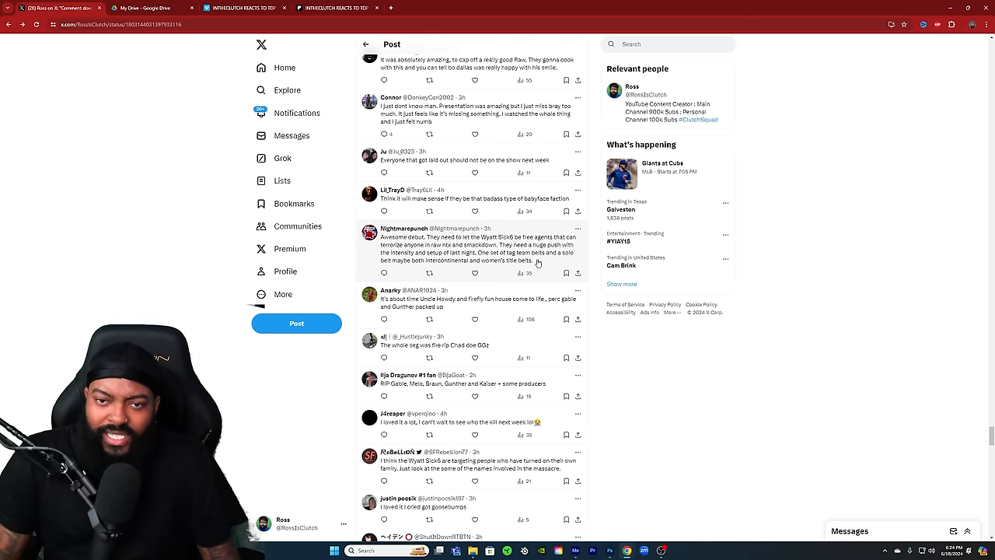
{"action": "mouse_move", "coordinate": [432, 266]}
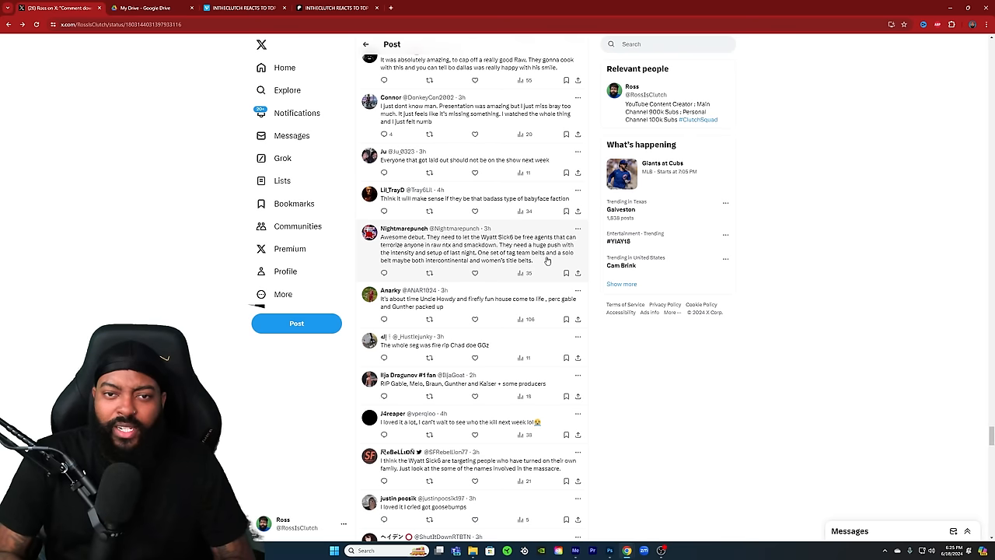
{"action": "mouse_move", "coordinate": [472, 205]}
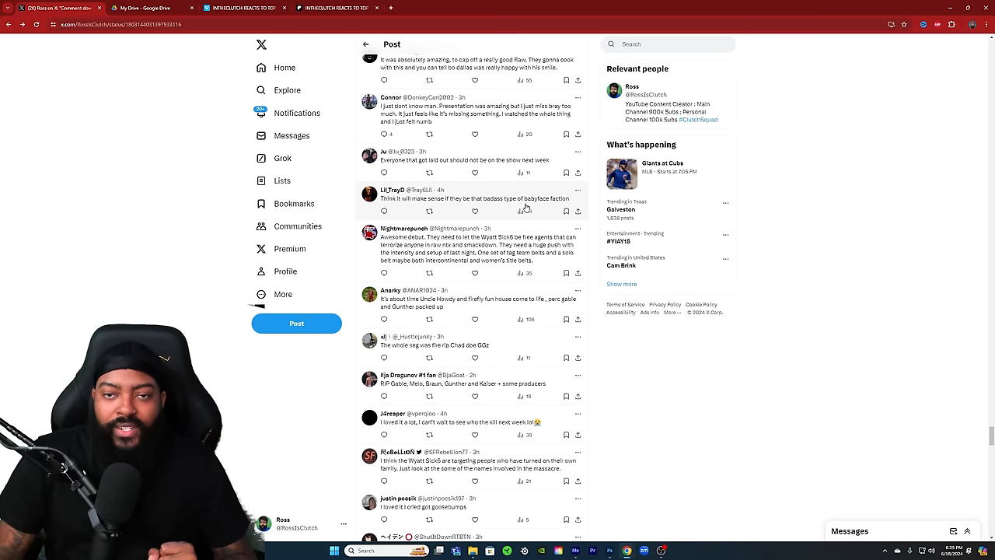
Step: Scroll down to the replies beneath the Chad Gable memorial image
{"action": "scroll", "scroll_direction": "down", "scroll_amount": 3}
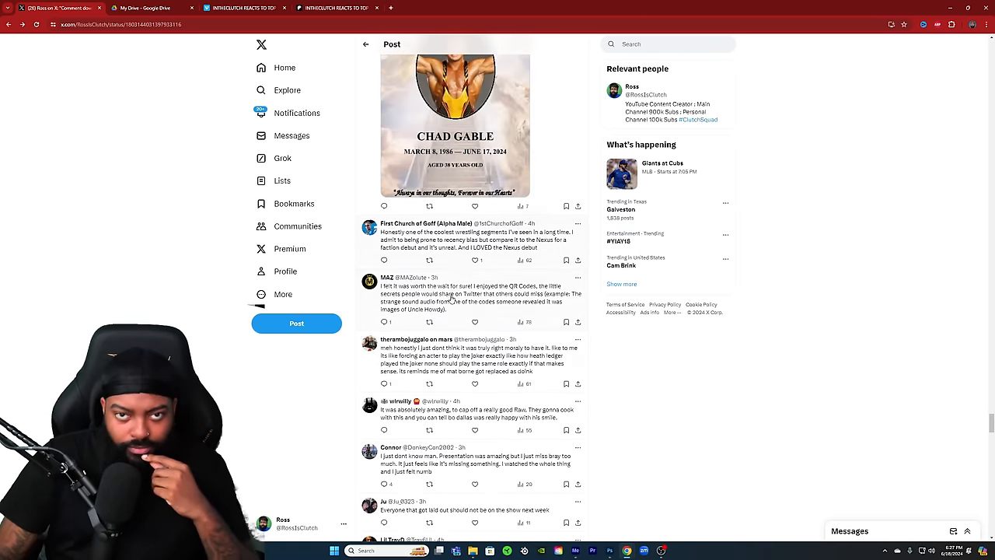
Step: Scroll the thread around the AFTER BANGER gif reply and the memorial image
{"action": "scroll", "scroll_direction": "down", "scroll_amount": 3}
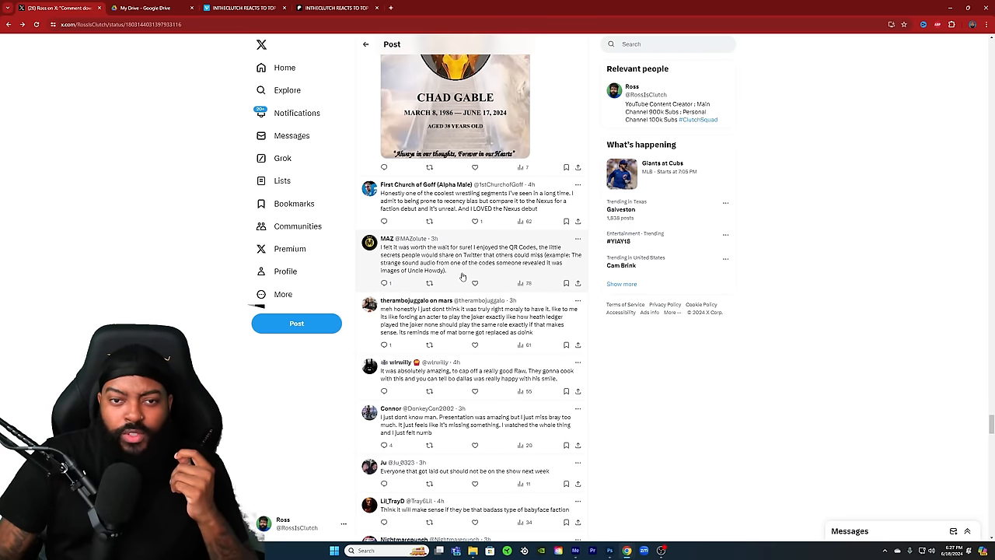
{"action": "mouse_move", "coordinate": [563, 255]}
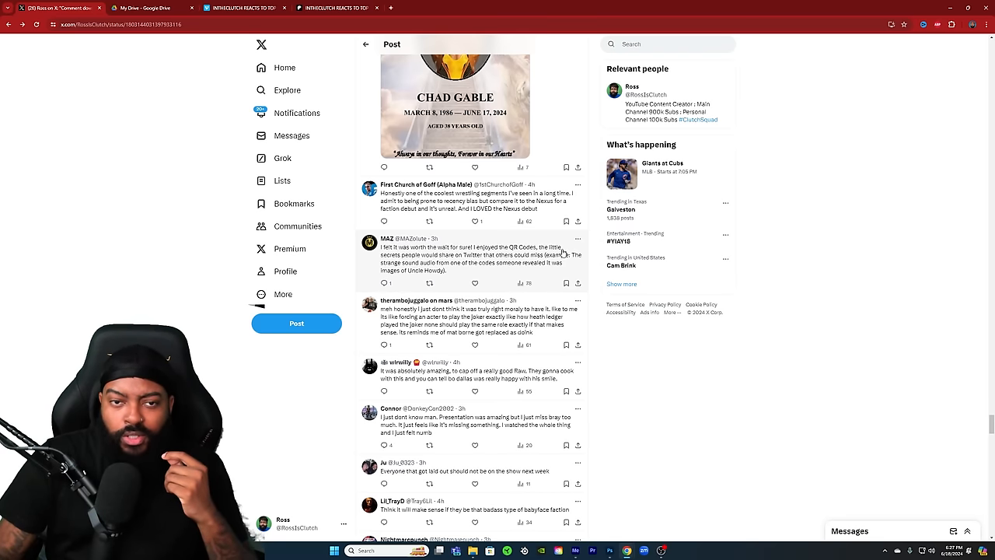
{"action": "mouse_move", "coordinate": [466, 264]}
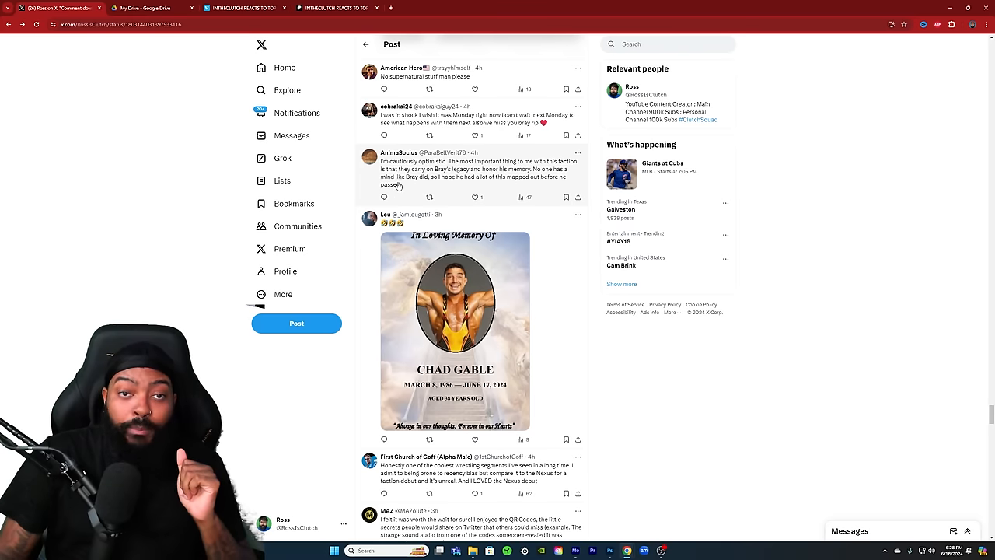
{"action": "mouse_move", "coordinate": [479, 186]}
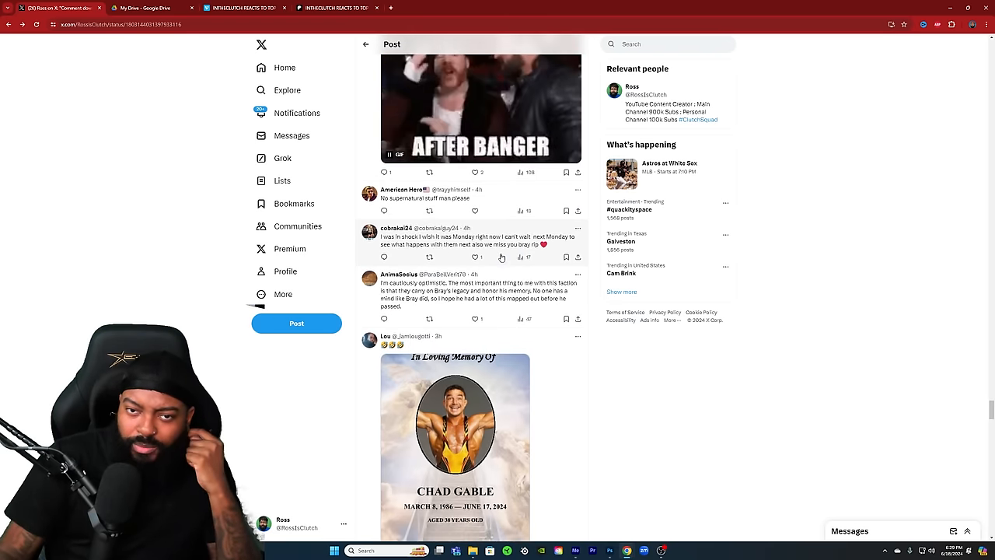
Step: Scroll down to the later replies below the 'Yes they deserve to die' image
{"action": "scroll", "scroll_direction": "down", "scroll_amount": 3}
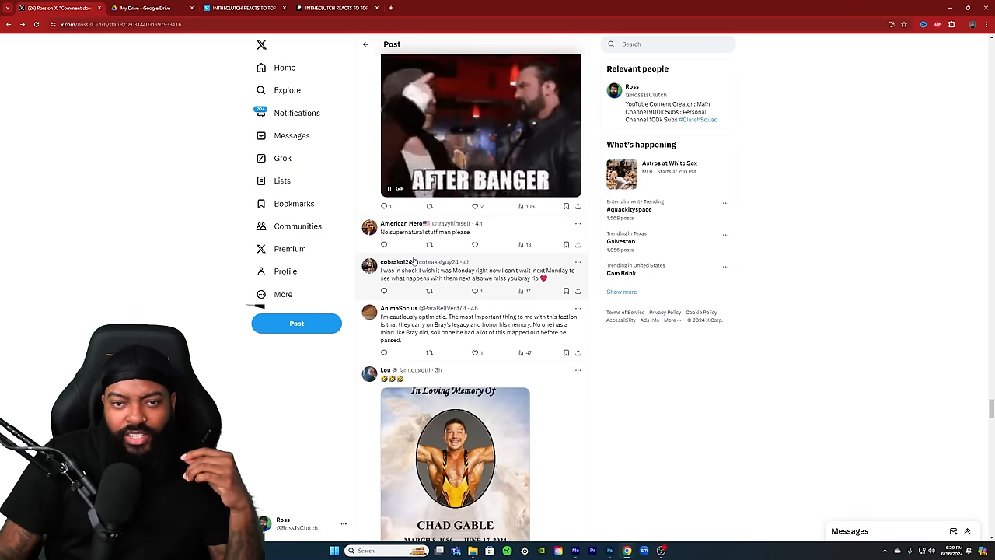
{"action": "scroll", "scroll_direction": "down", "scroll_amount": 3}
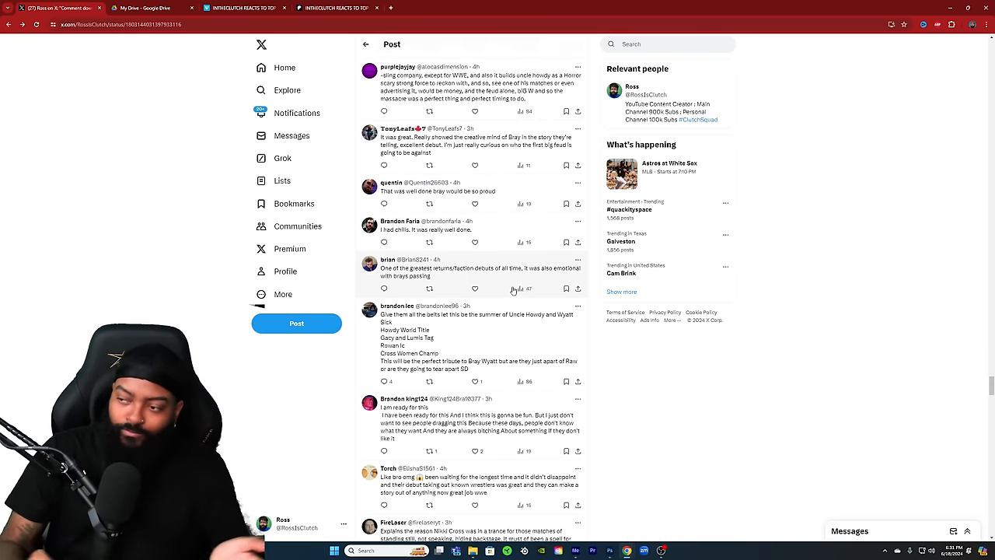
{"action": "mouse_move", "coordinate": [523, 325]}
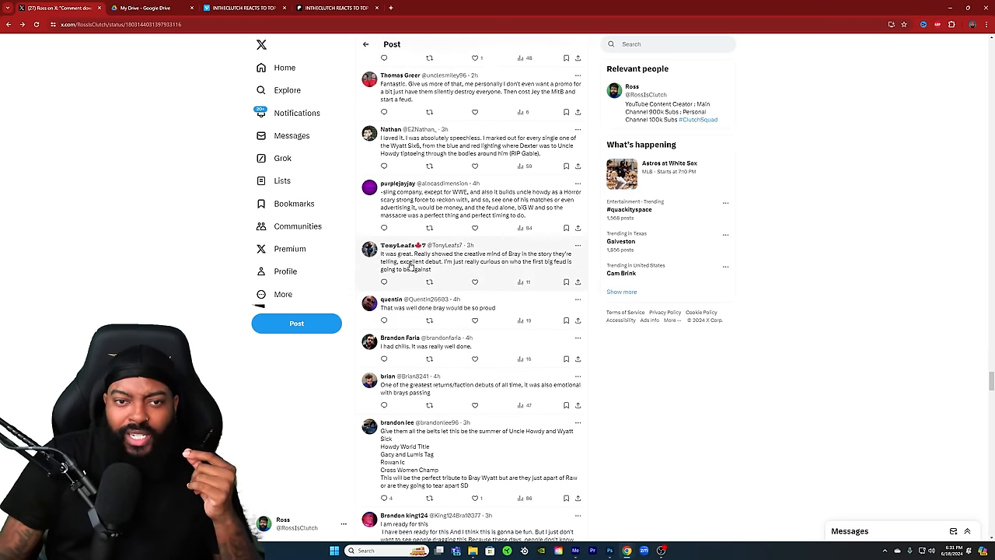
{"action": "mouse_move", "coordinate": [503, 267]}
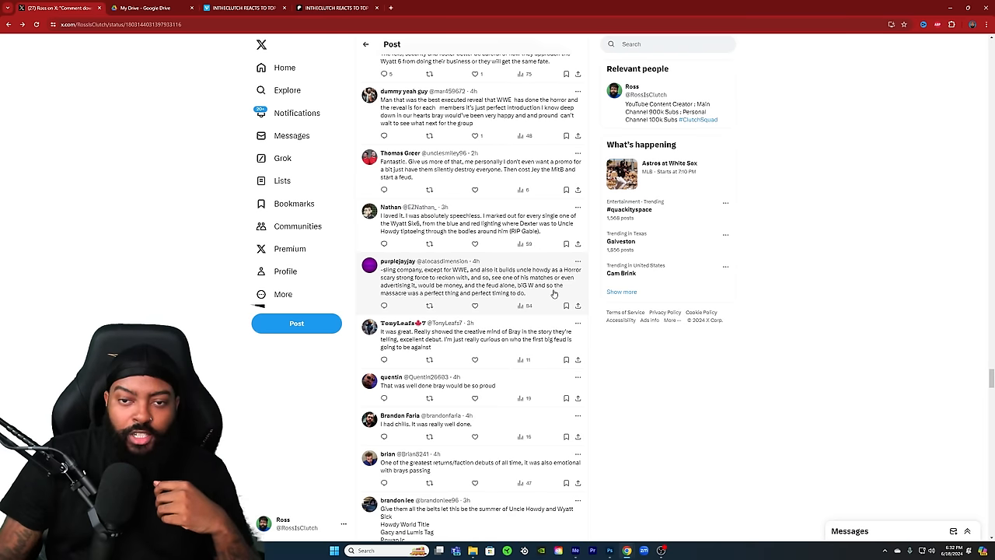
{"action": "mouse_move", "coordinate": [432, 302]}
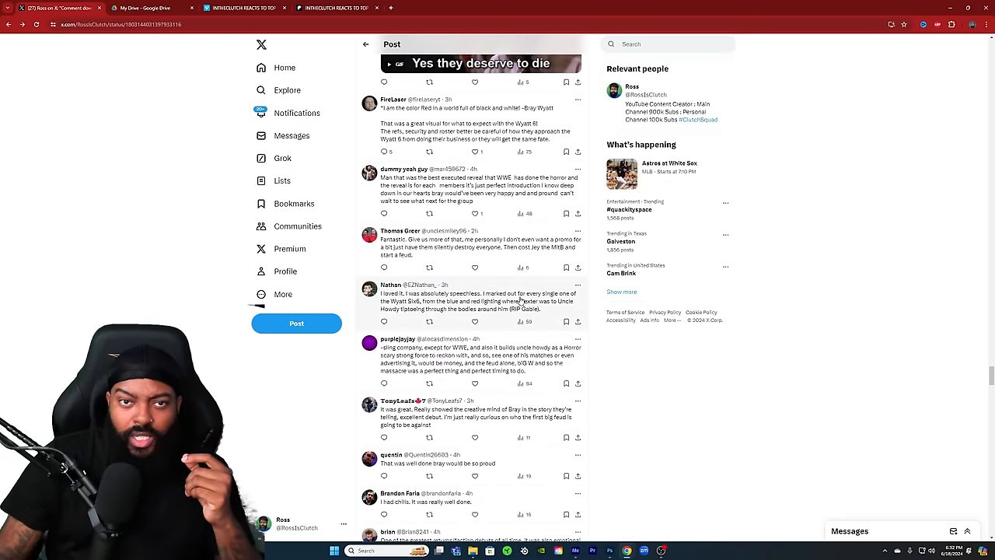
Step: Scroll further down the thread to the reply with a video clip
{"action": "scroll", "scroll_direction": "down", "scroll_amount": 3}
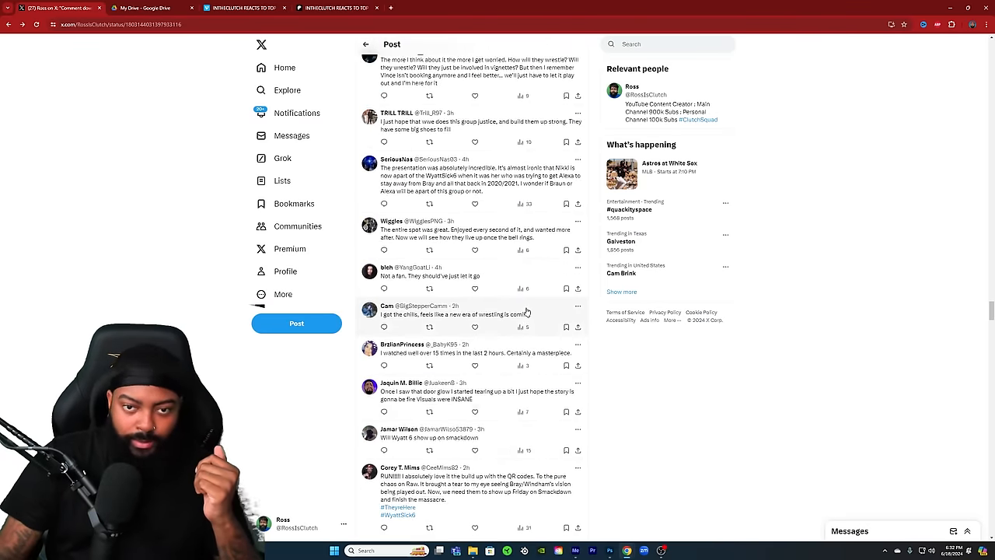
{"action": "scroll", "scroll_direction": "down", "scroll_amount": 3}
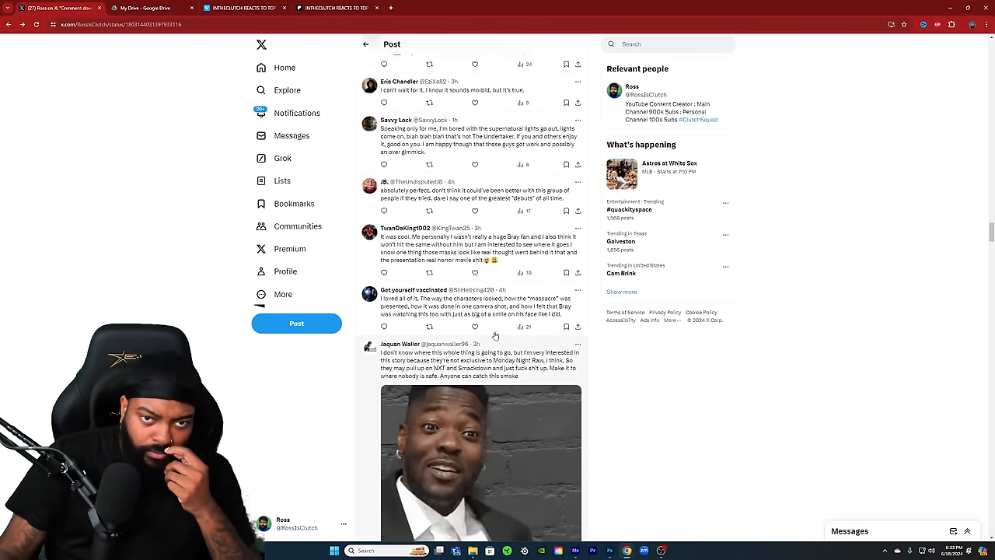
{"action": "scroll", "scroll_direction": "down", "scroll_amount": 3}
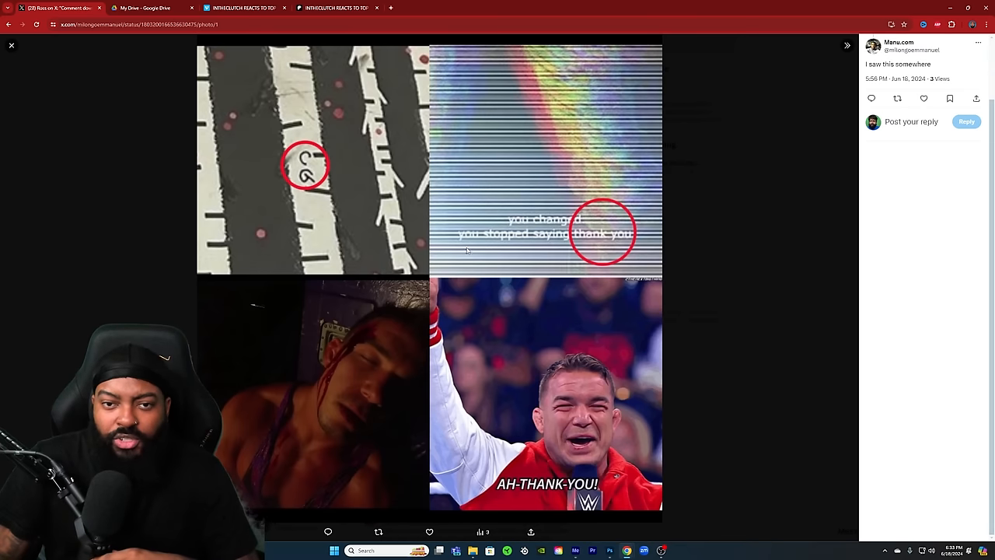
{"action": "mouse_move", "coordinate": [558, 258]}
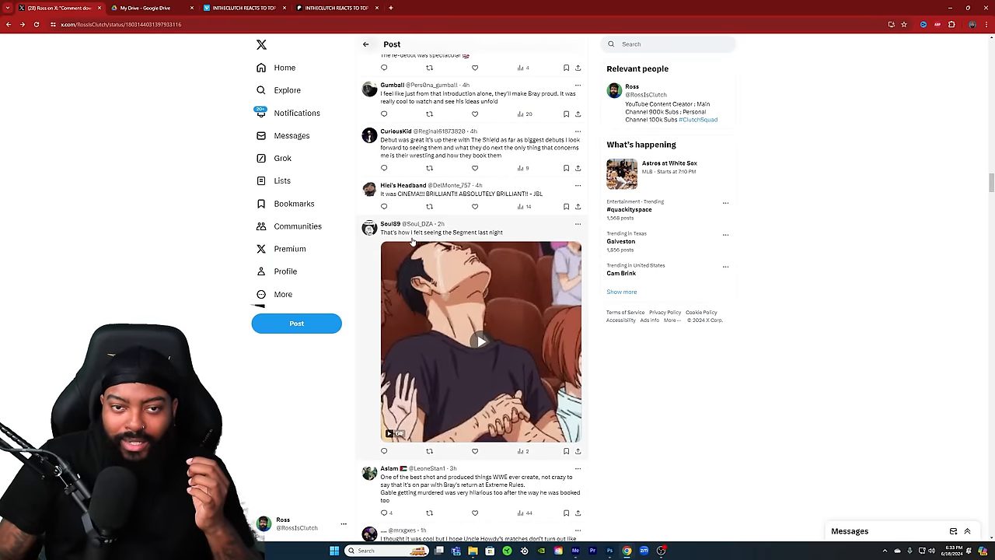
Step: Scroll through the replies to the black-and-white Bray and Harper photo reply
{"action": "left_click", "coordinate": [480, 342]}
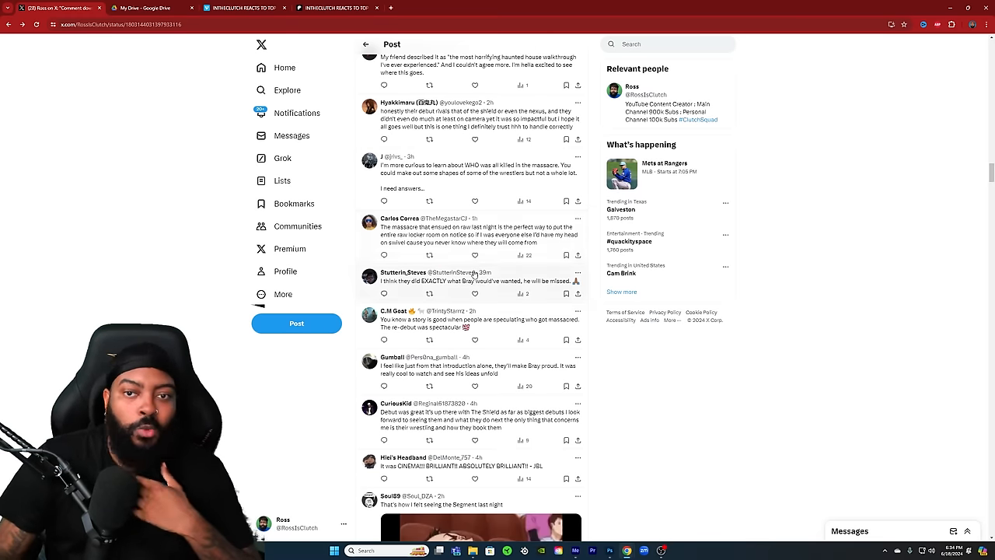
{"action": "mouse_move", "coordinate": [479, 245]}
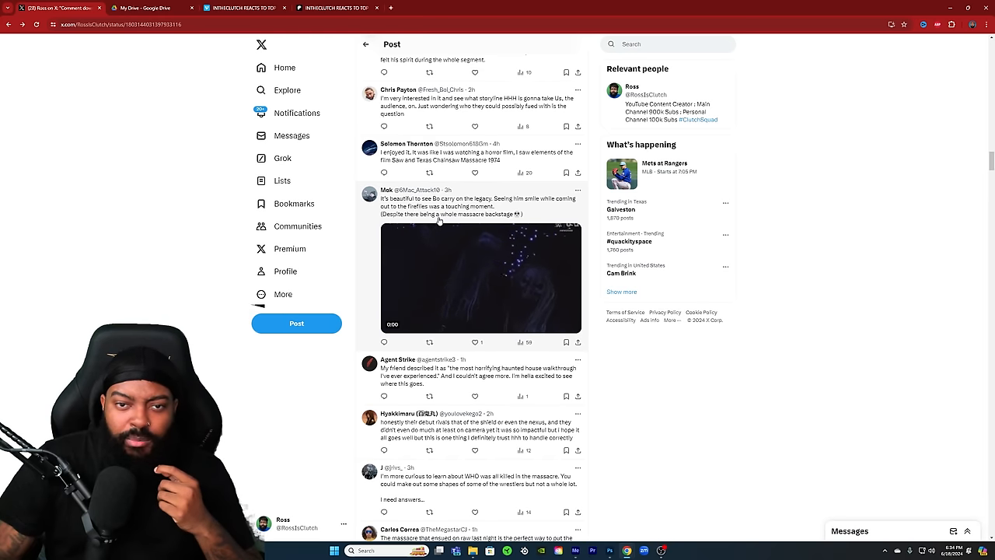
{"action": "scroll", "scroll_direction": "down", "scroll_amount": 3}
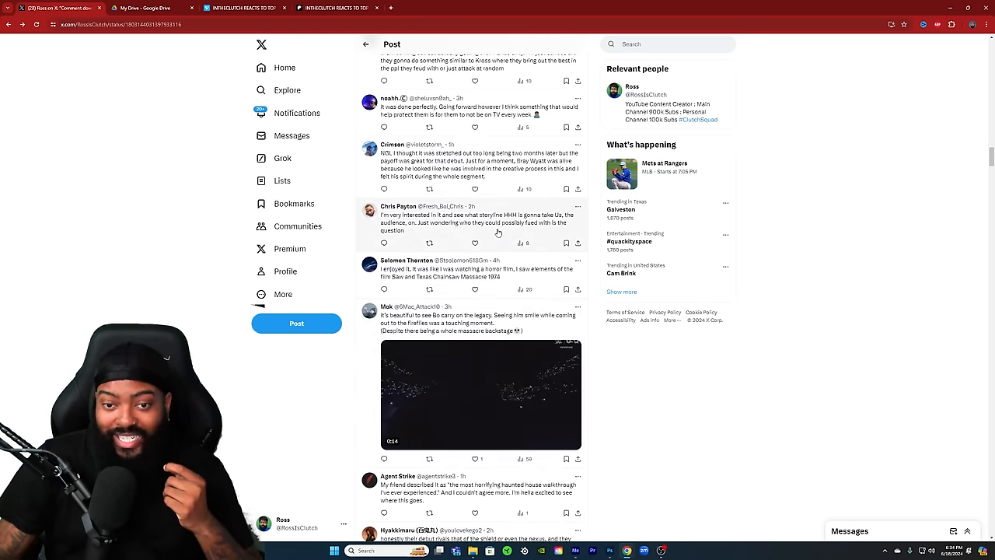
{"action": "scroll", "scroll_direction": "down", "scroll_amount": 3}
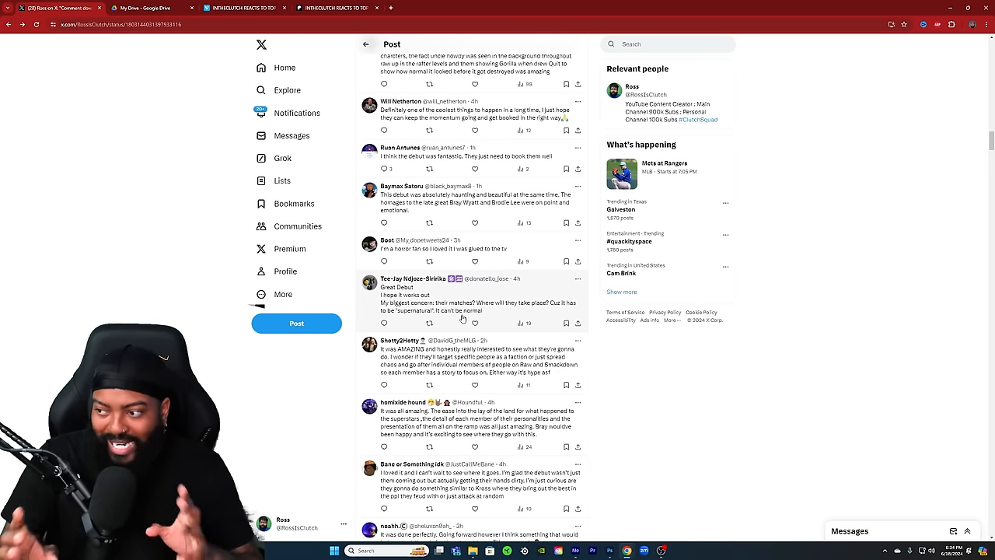
{"action": "scroll", "scroll_direction": "up", "scroll_amount": 3}
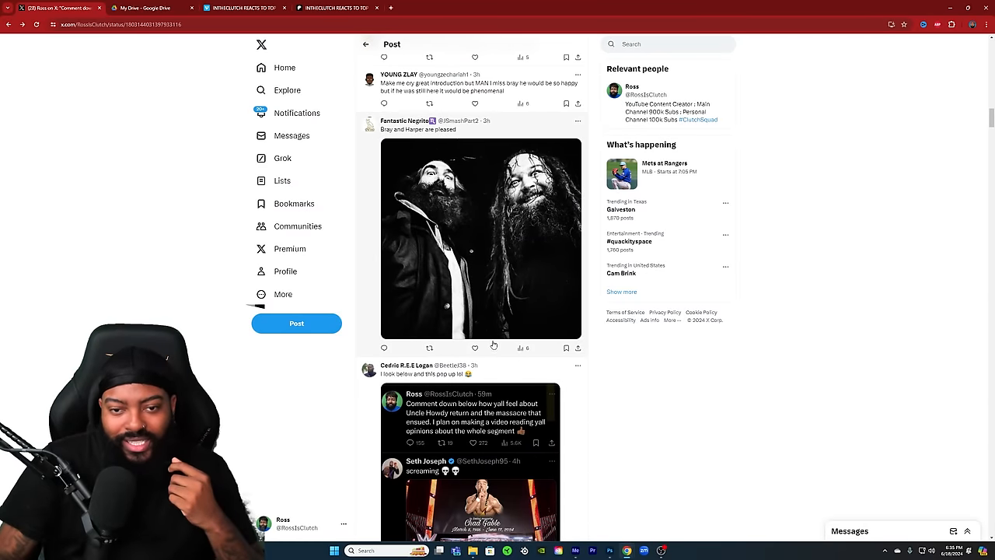
Step: Scroll to and open the reply saying Bray Wyatt would be so proud
{"action": "scroll", "scroll_direction": "up", "scroll_amount": 3}
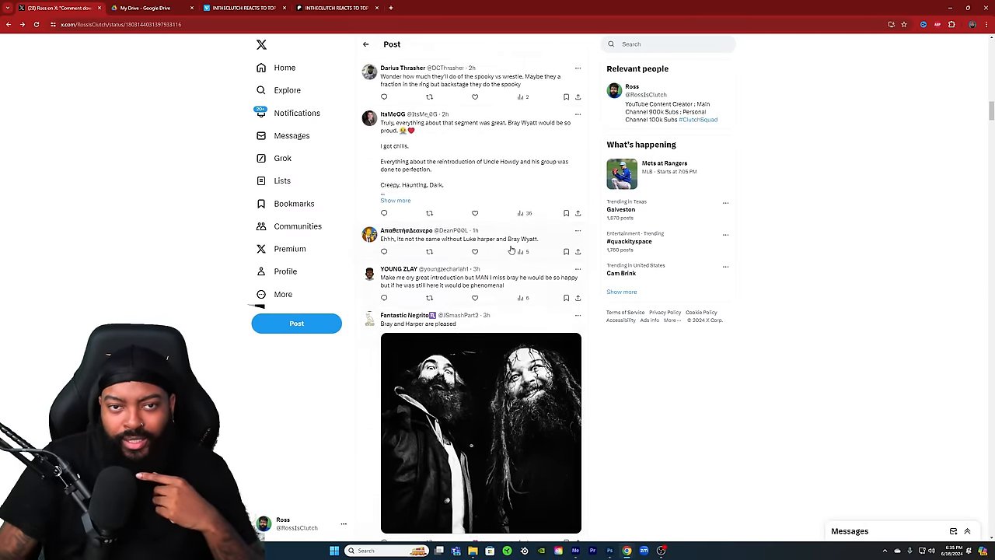
{"action": "scroll", "scroll_direction": "up", "scroll_amount": 3}
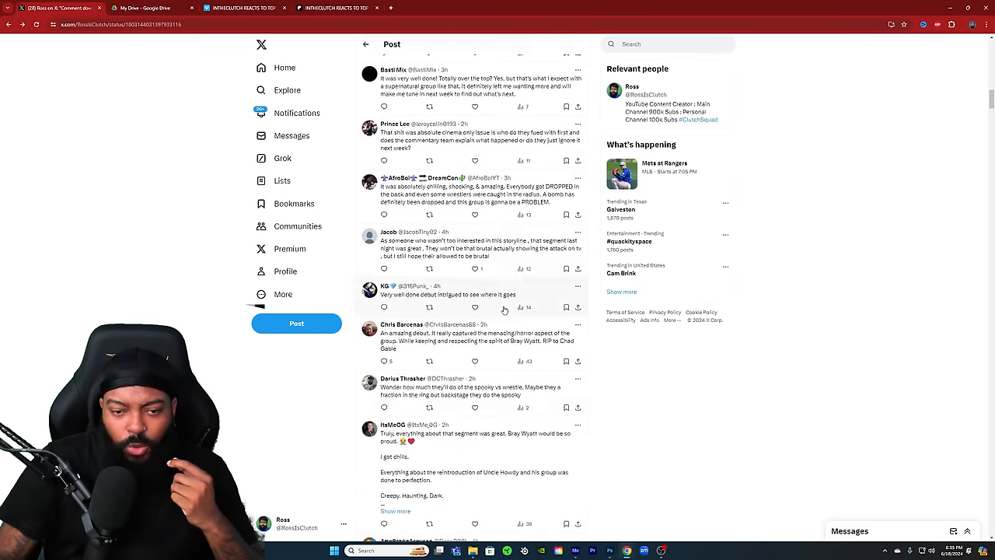
{"action": "scroll", "scroll_direction": "down", "scroll_amount": 3}
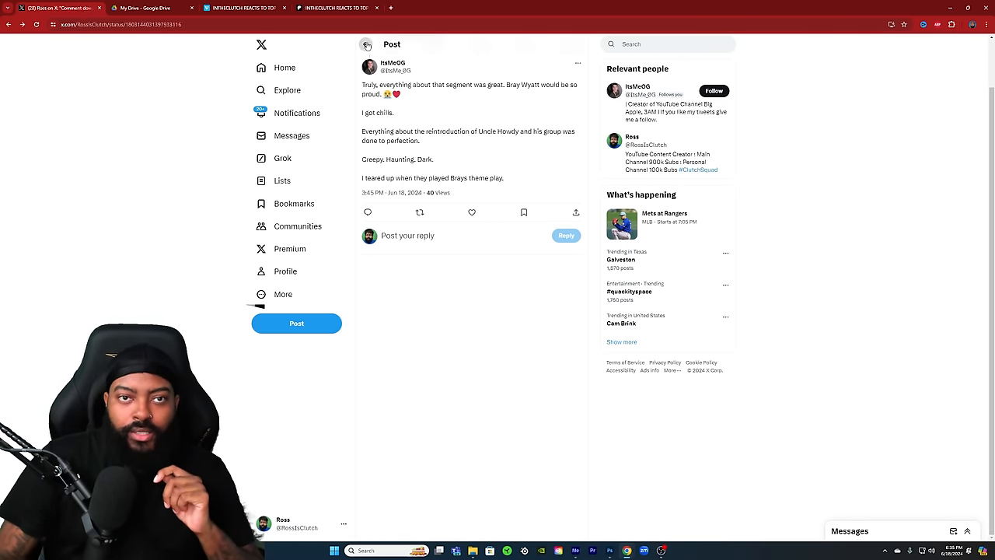
Step: Return to the thread and scroll through the replies about the Wyatt Sicks debut
{"action": "scroll", "scroll_direction": "up", "scroll_amount": 3}
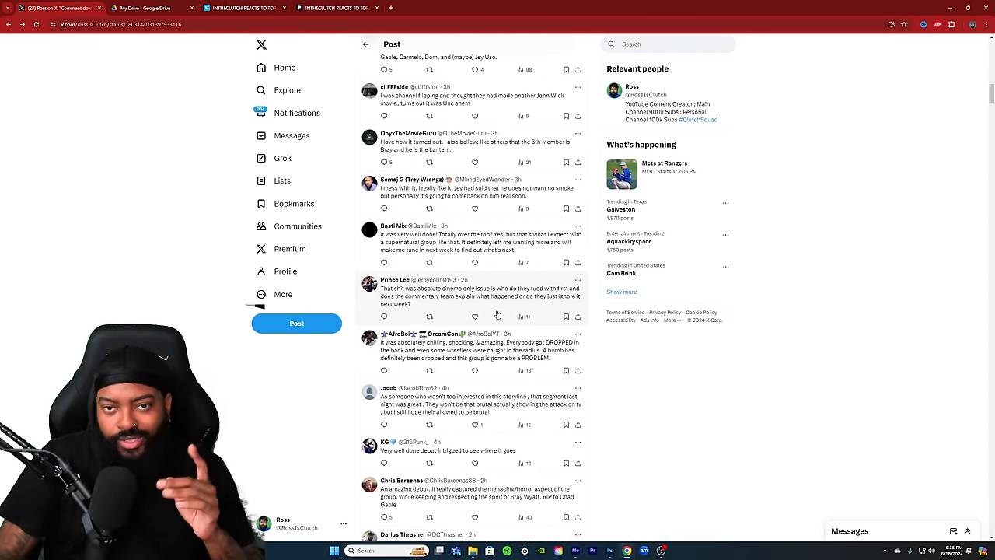
{"action": "scroll", "scroll_direction": "up", "scroll_amount": 3}
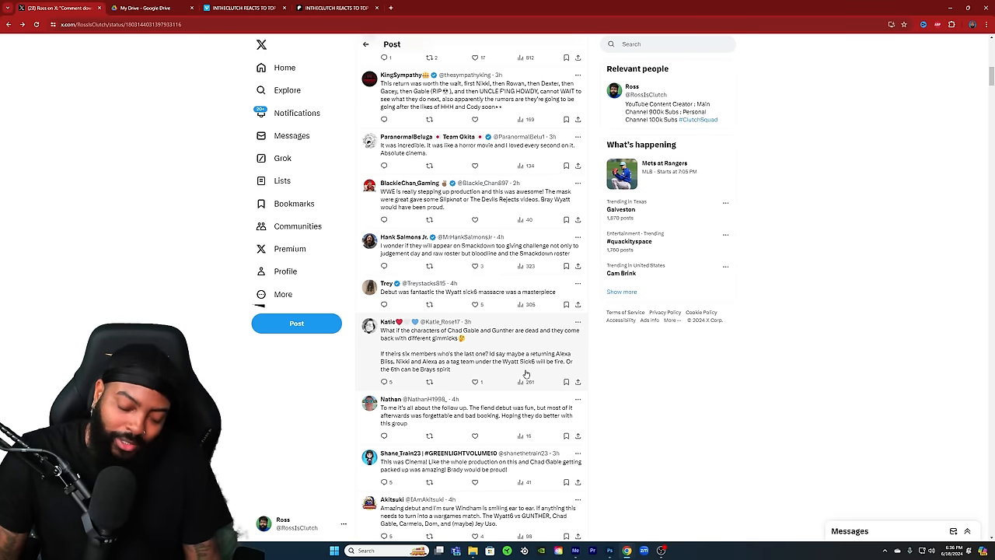
Step: Scroll through the last few replies and back to the original Uncle Howdy post at the top
{"action": "scroll", "scroll_direction": "up", "scroll_amount": 3}
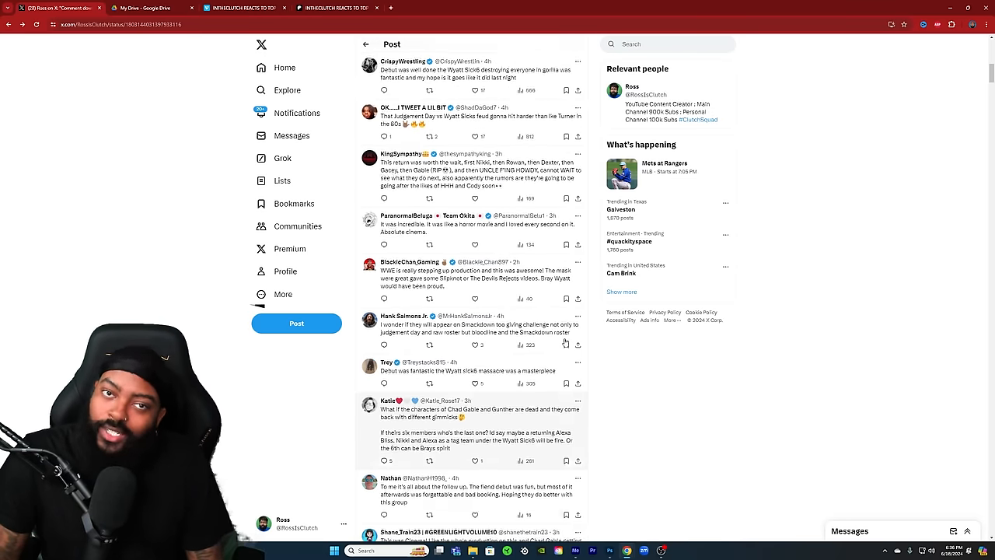
{"action": "scroll", "scroll_direction": "down", "scroll_amount": 3}
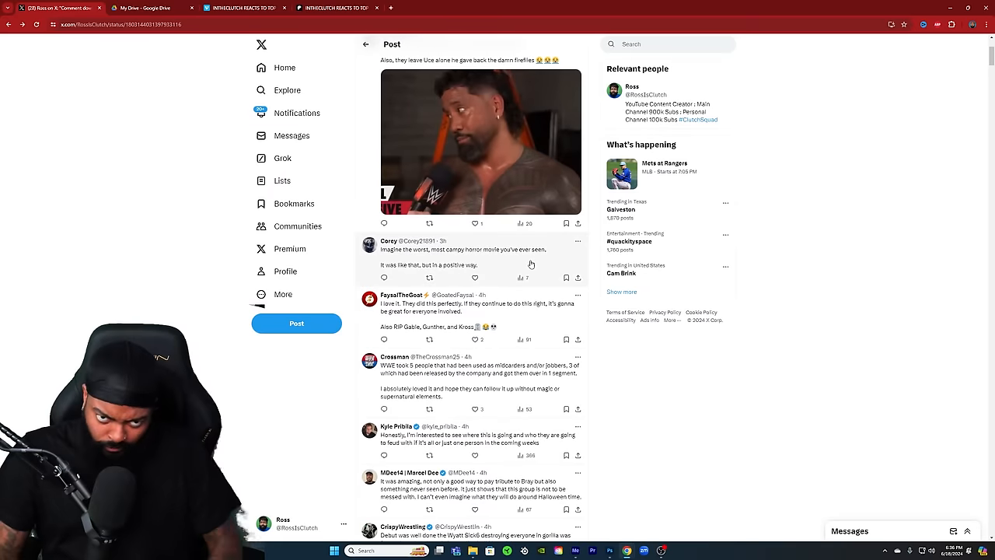
{"action": "scroll", "scroll_direction": "down", "scroll_amount": 3}
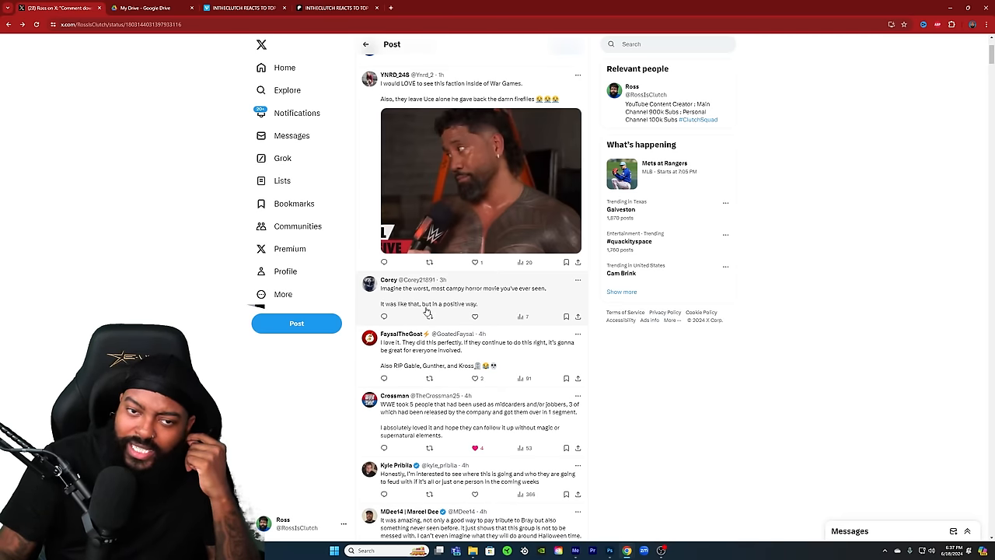
{"action": "scroll", "scroll_direction": "down", "scroll_amount": 3}
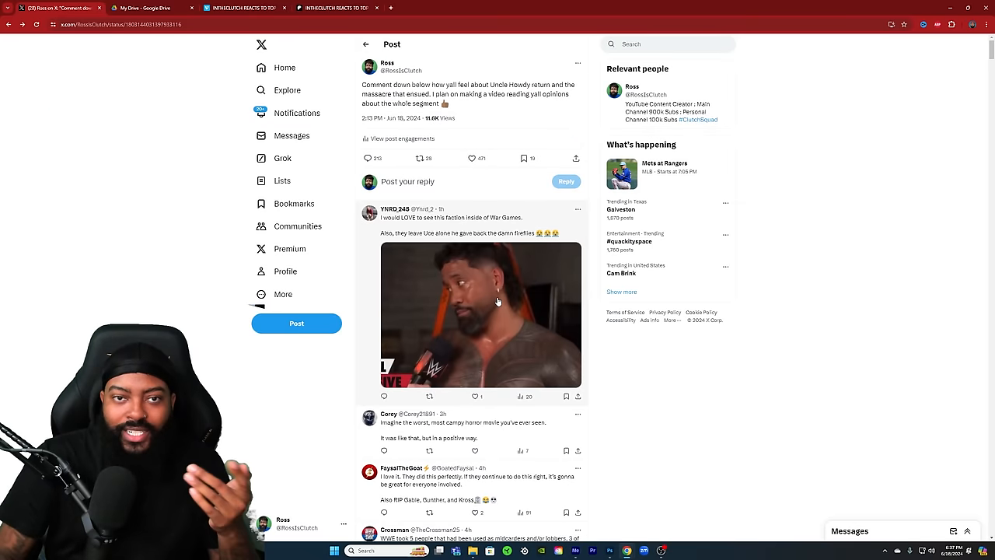